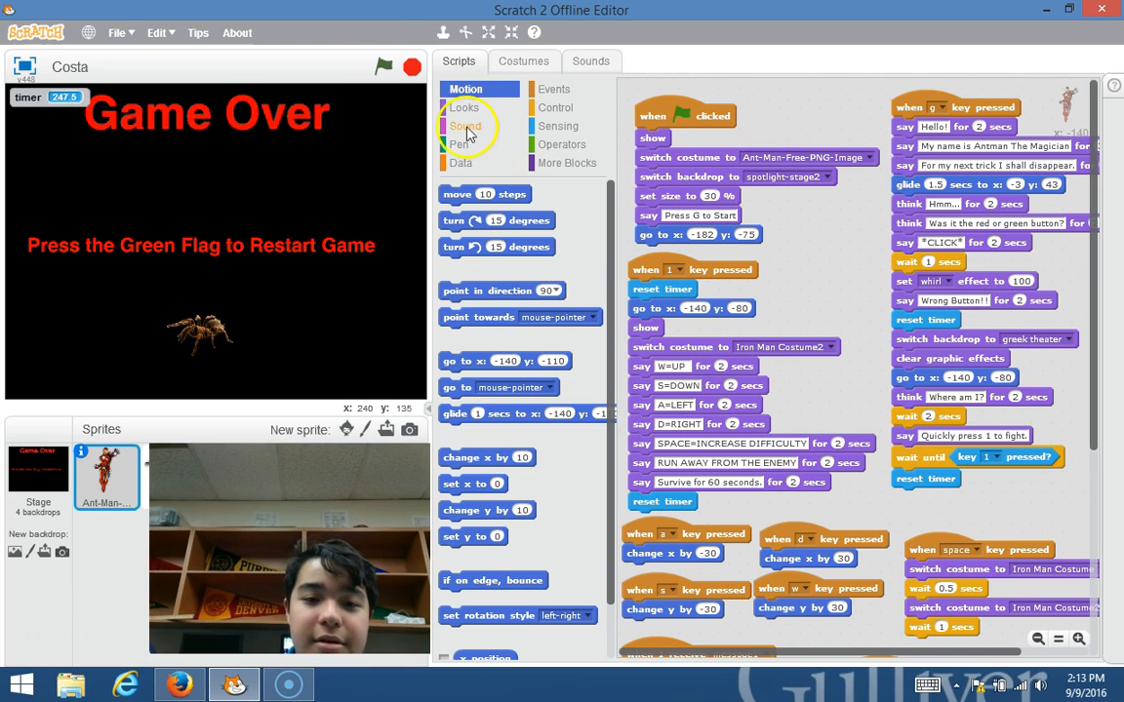
Step: Restart the Ant-Man game with the green flag and watch the spotlight intro
left_click(383, 67)
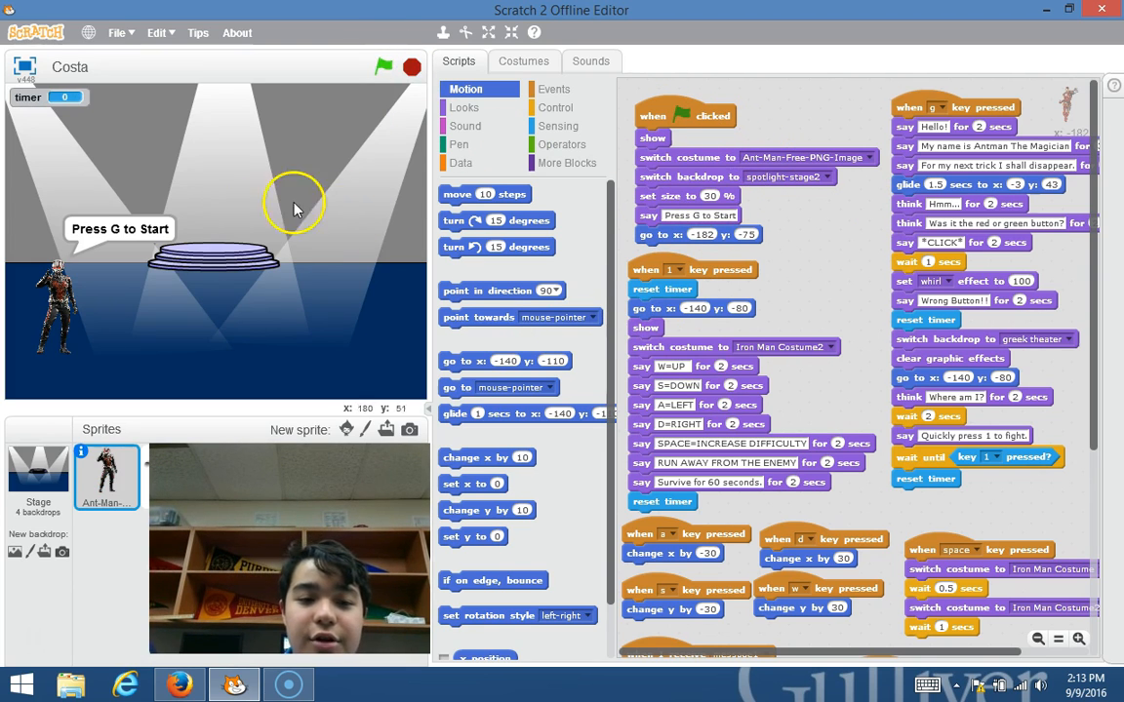
mouse_move(69, 273)
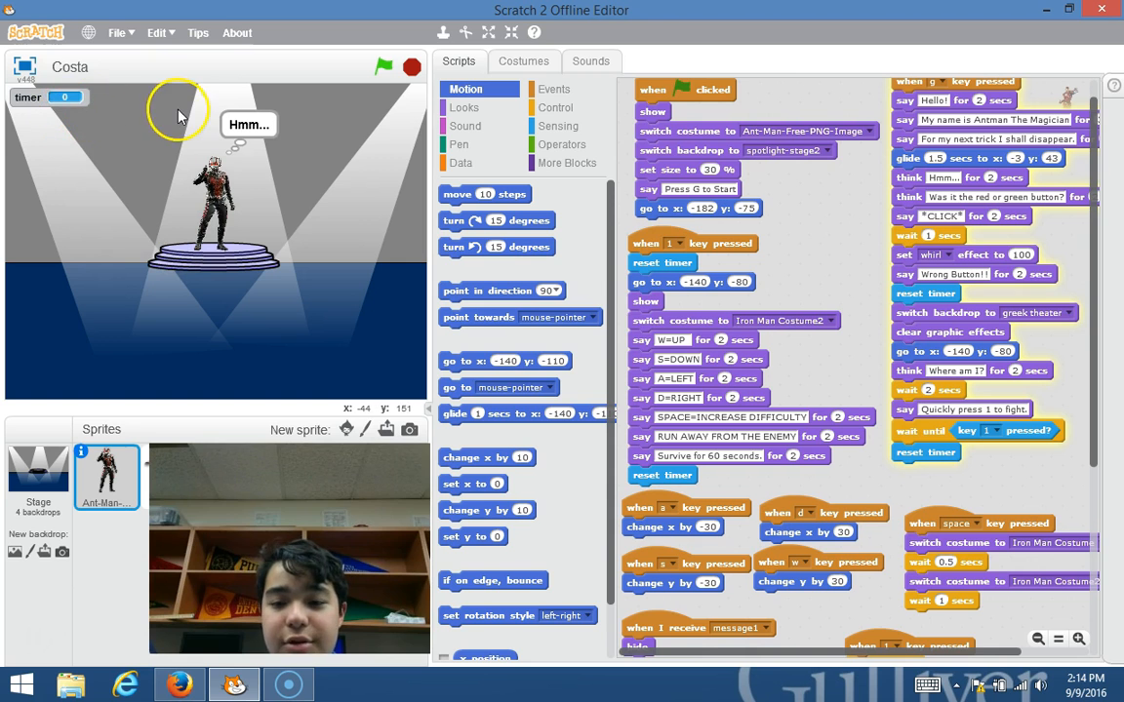
Step: Scroll the Scripts area while the intro moves to the Greek theater arena
scroll("down", 3)
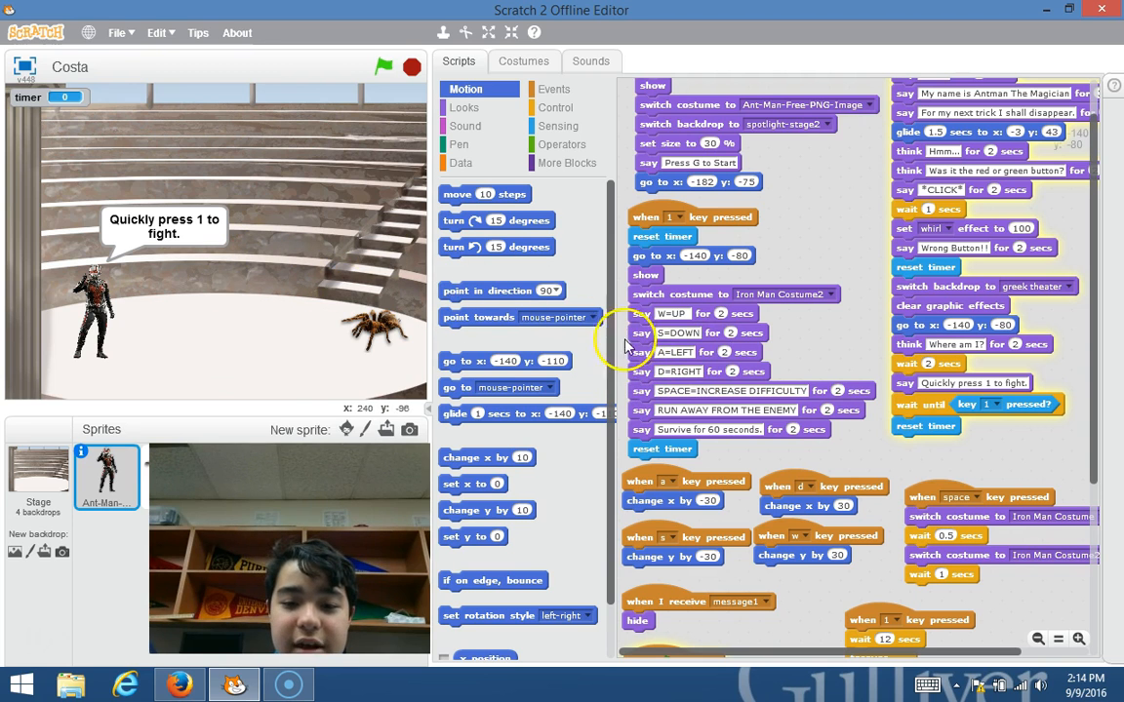
mouse_move(415, 307)
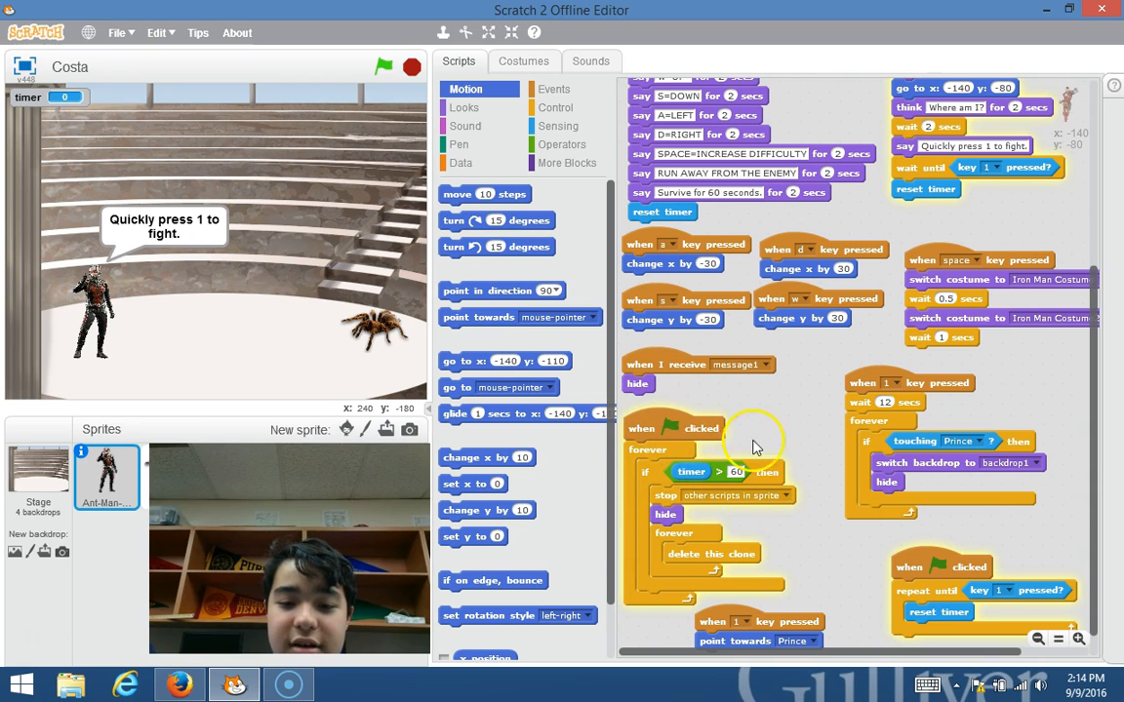
mouse_move(296, 312)
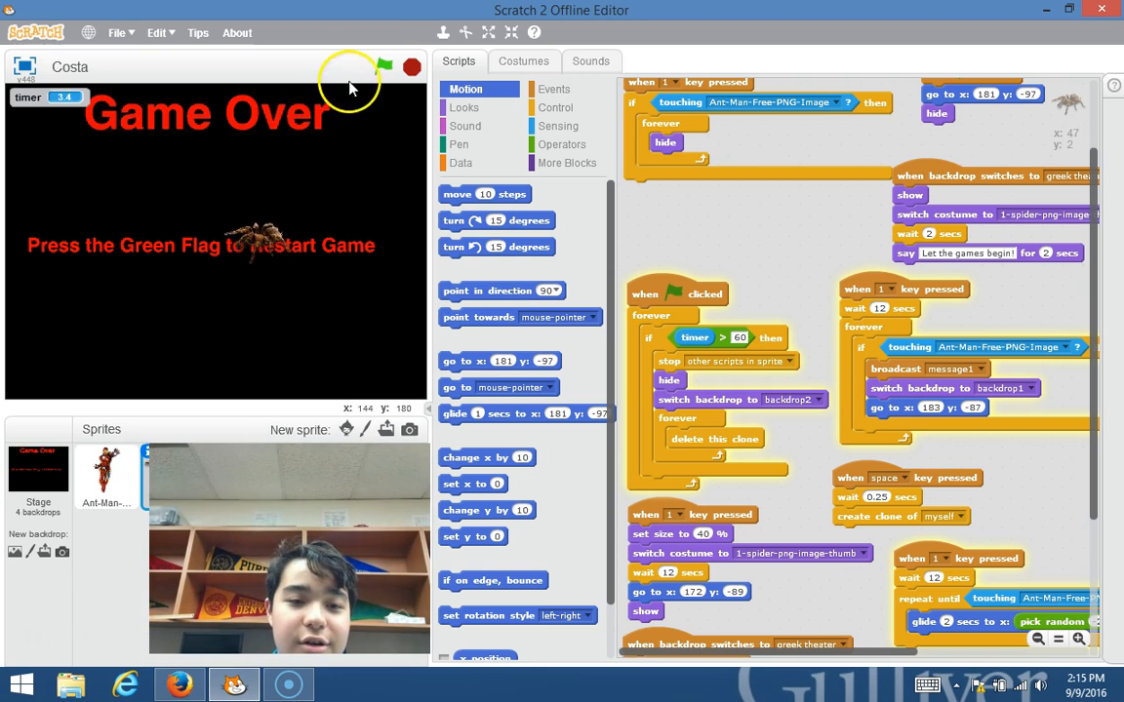
Step: View the Stage's scripts, then select Ant-Man and show its scripts
left_click(383, 65)
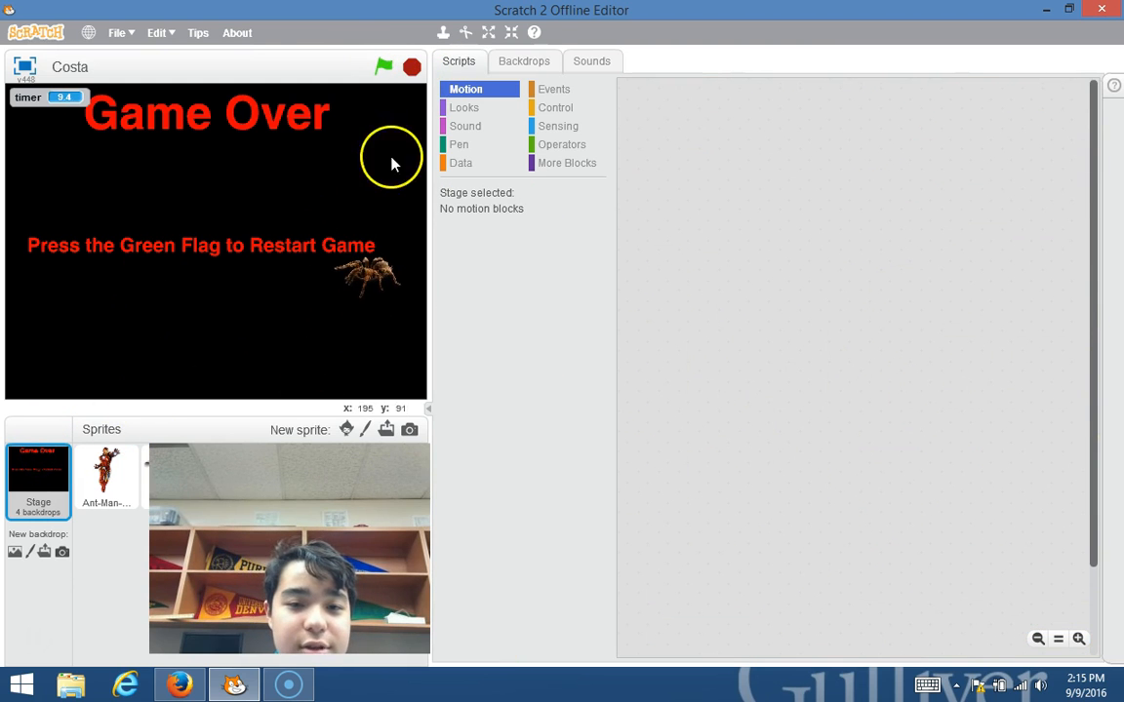
left_click(474, 429)
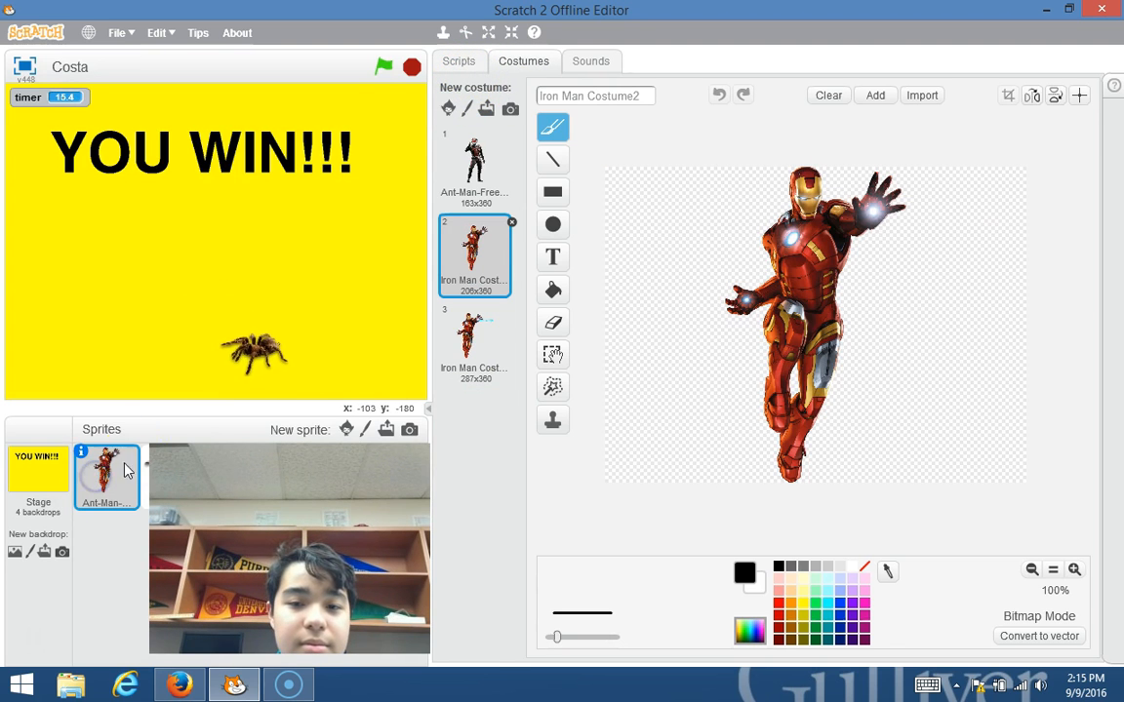
left_click(383, 67)
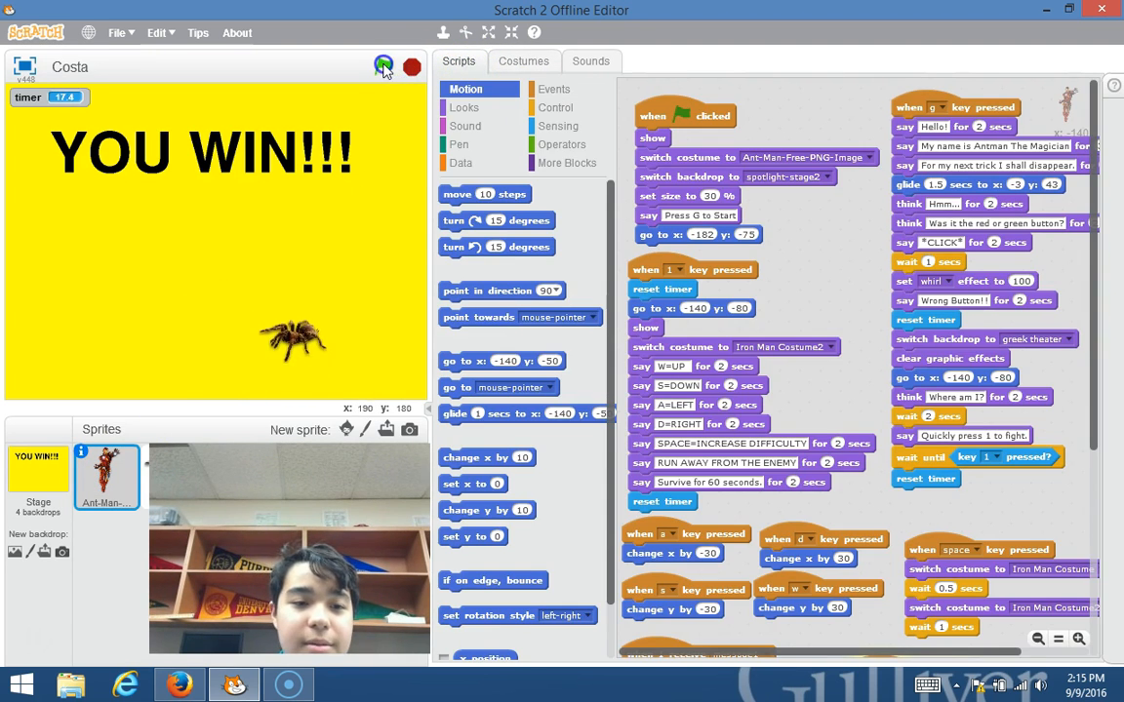
Step: Replay the game from the green flag and survive past 60 seconds
left_click(384, 64)
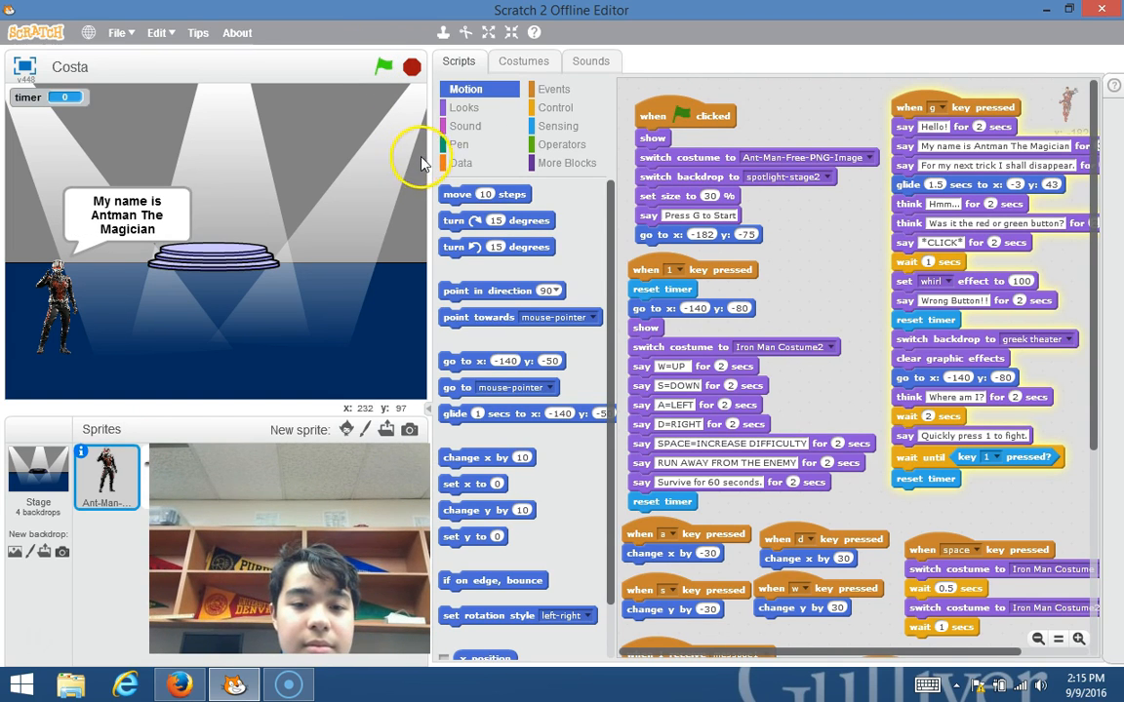
mouse_move(380, 136)
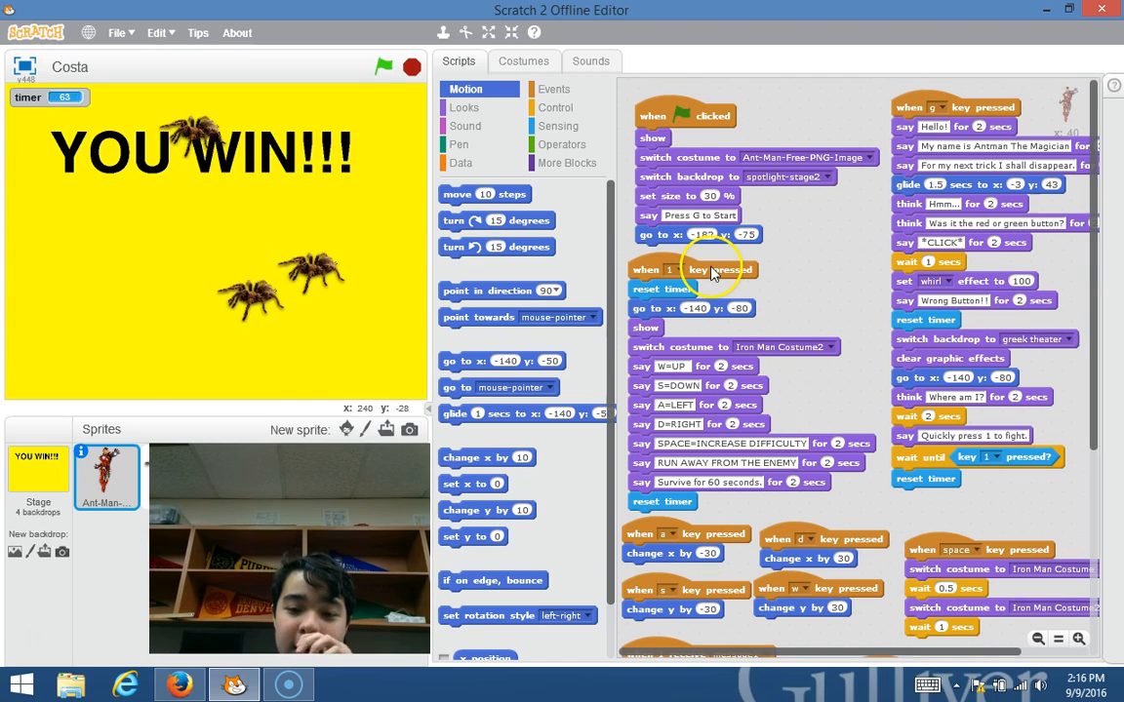
Step: Scroll to Ant-Man's timer > 60 win script and list the Control blocks
scroll("down", 3)
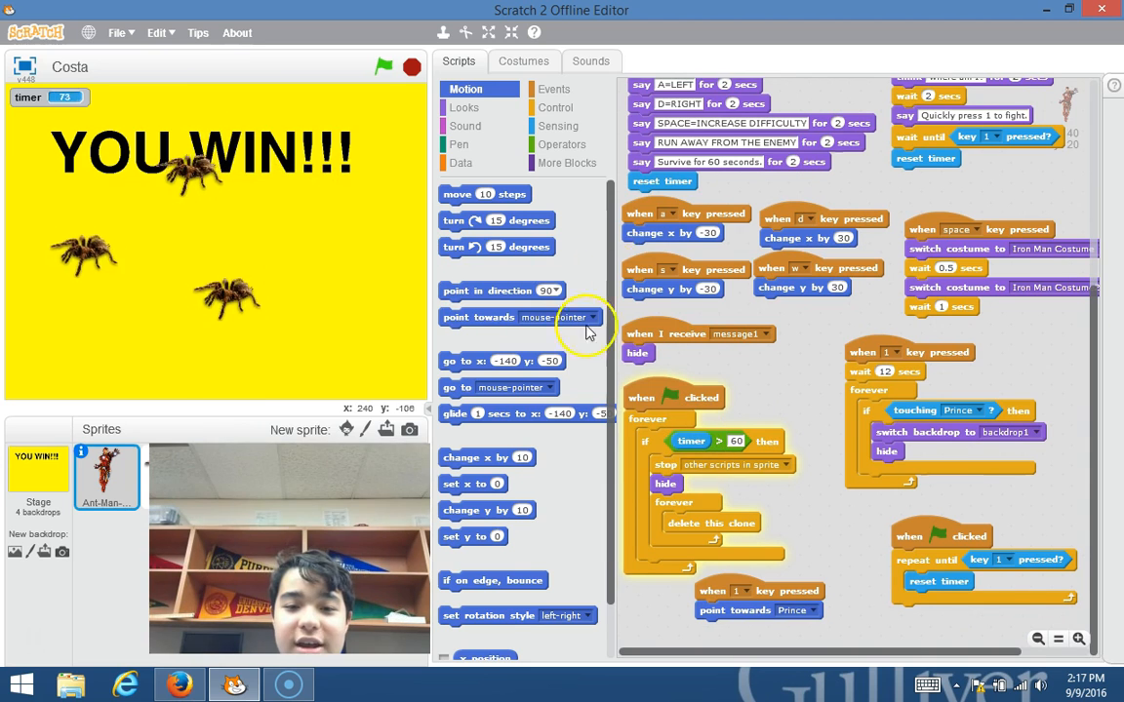
left_click(556, 107)
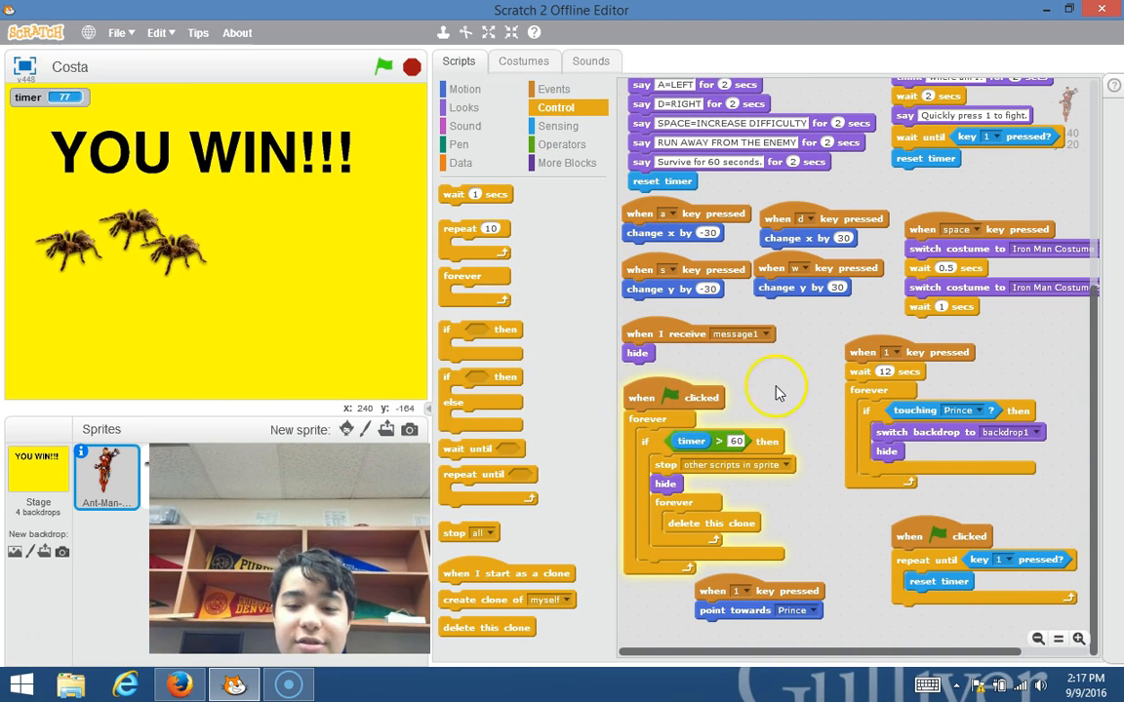
mouse_move(985, 400)
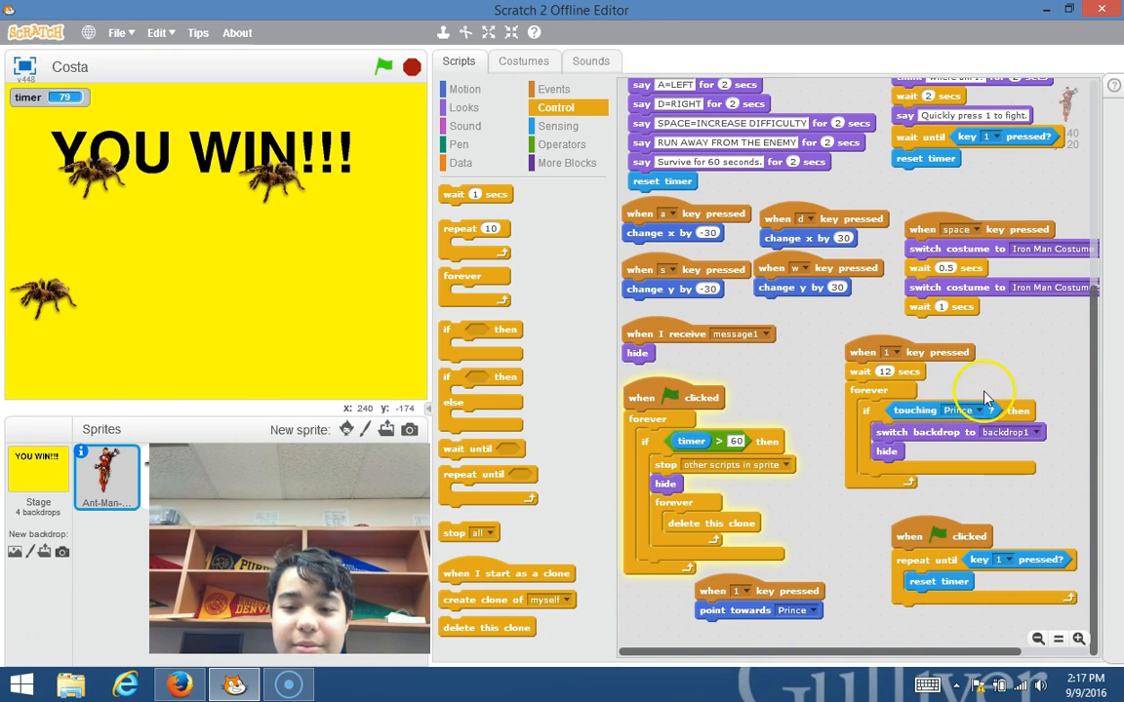
mouse_move(851, 436)
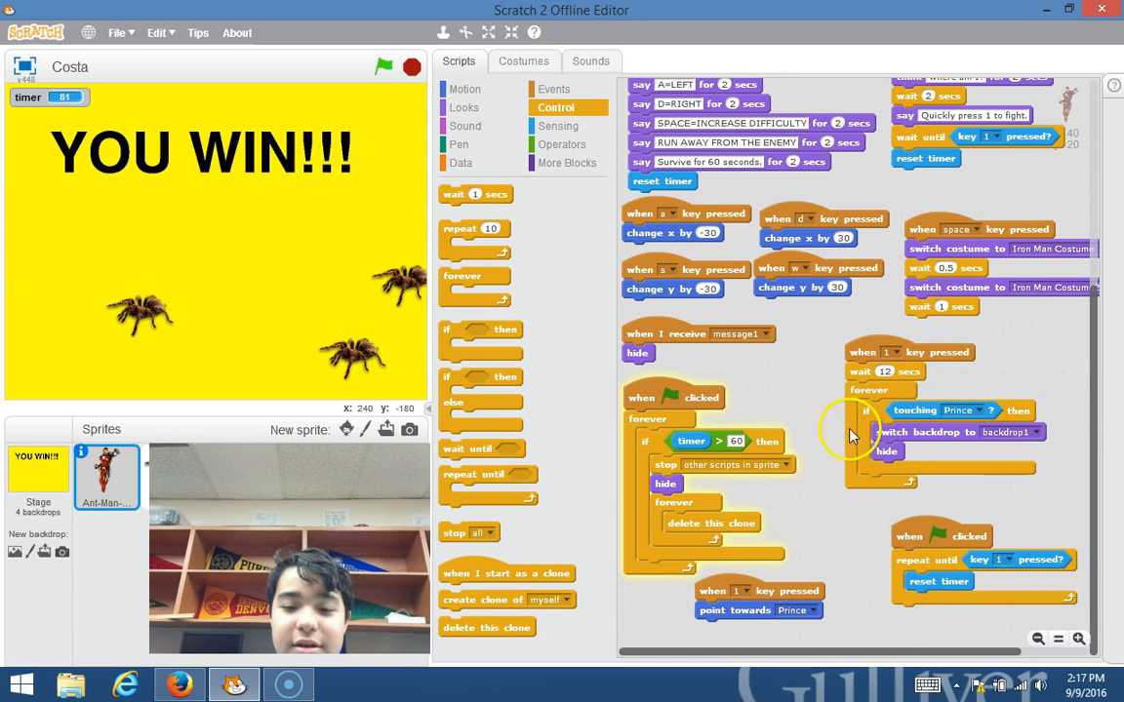
mouse_move(736, 423)
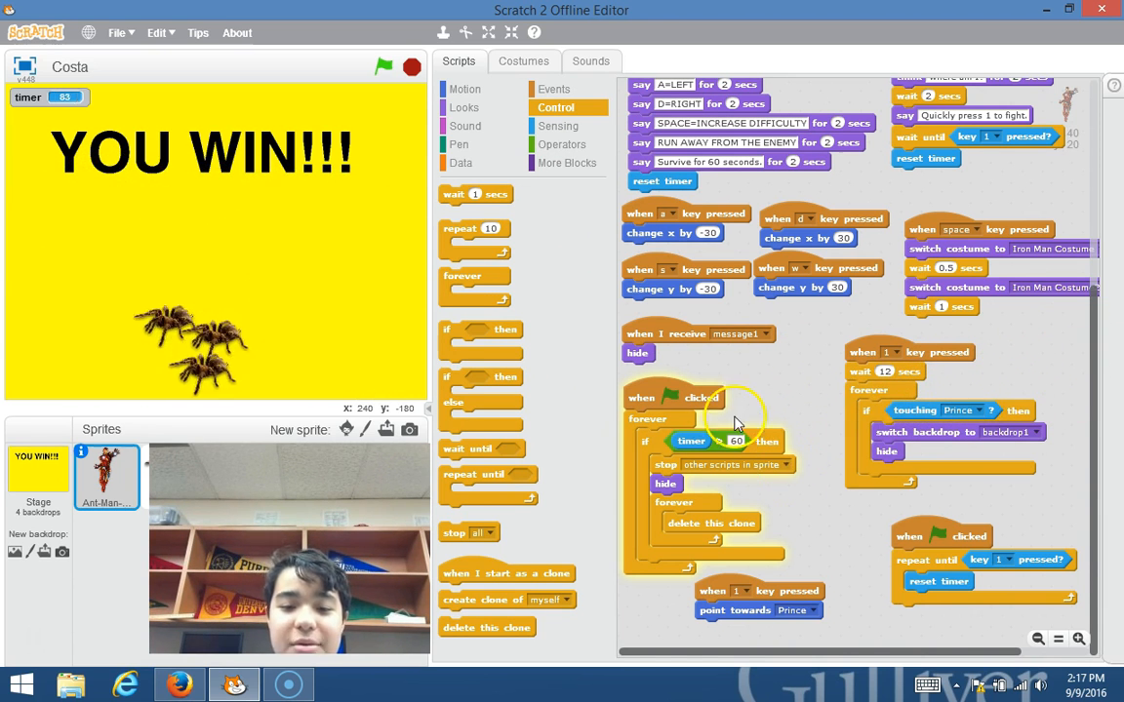